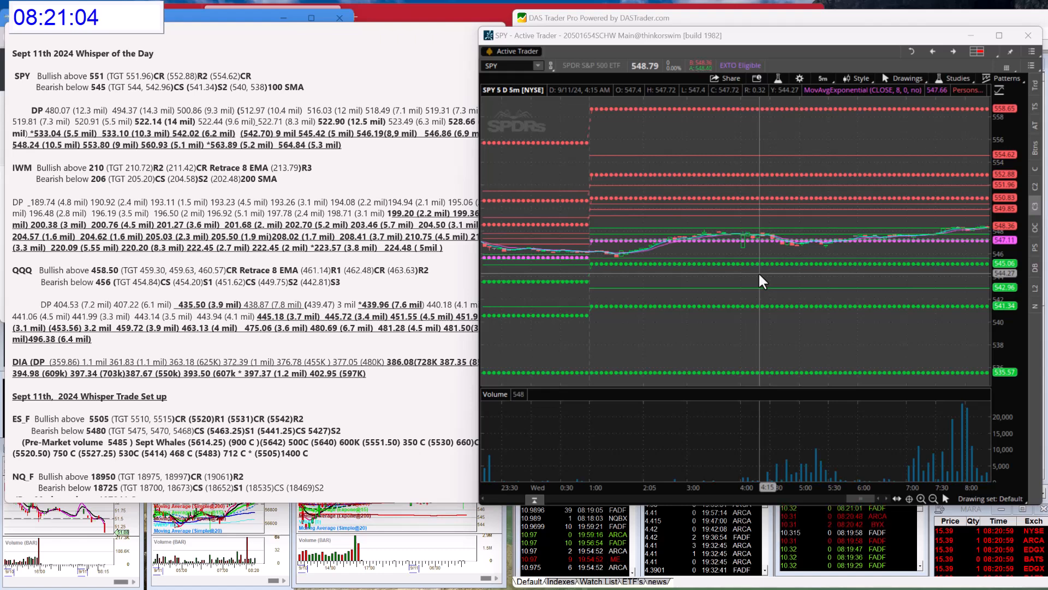
mouse_move(973, 230)
text(IWM)
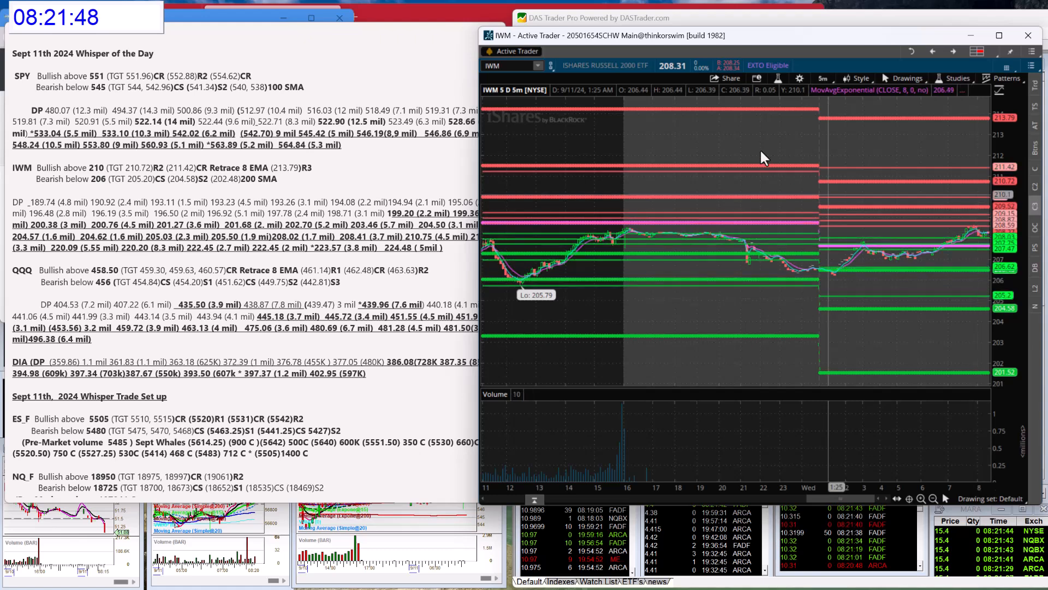
- Replace QQQ with the /ES E-mini S&P 500 futures 5-day chart
click(506, 65)
text(QQQ)
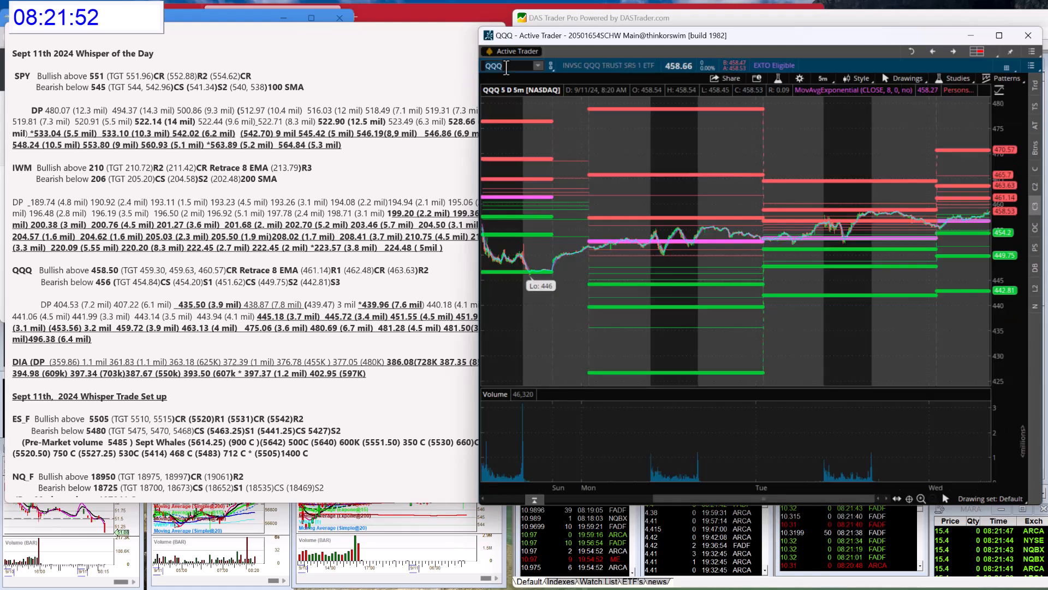
click(921, 498)
text(/ES)
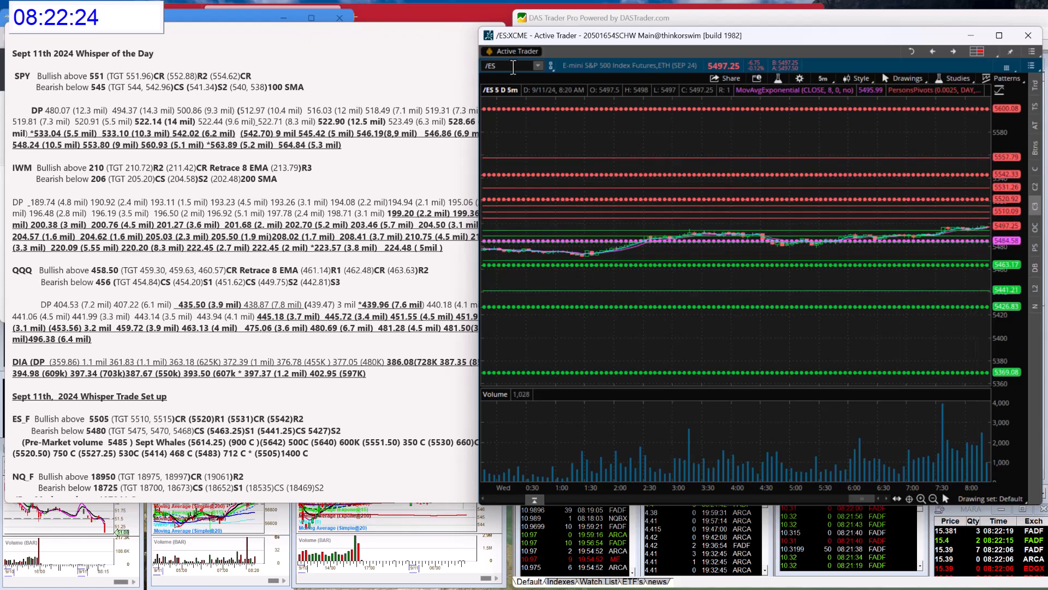
- Load the /NQ futures chart, scroll it, then switch to /CL crude oil
text(/NQ)
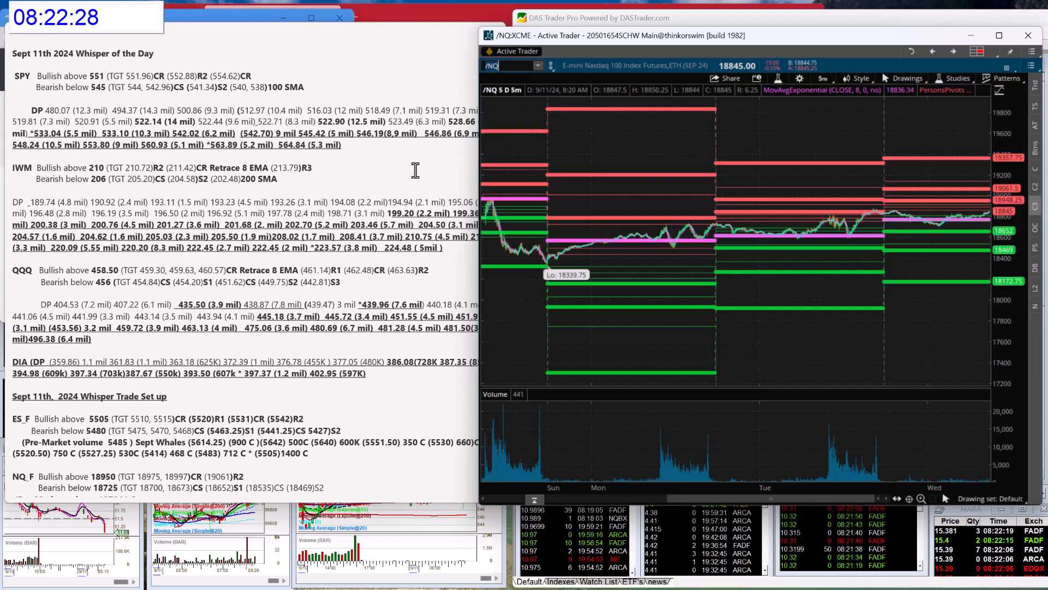
scroll(down, 3)
text(/CL)
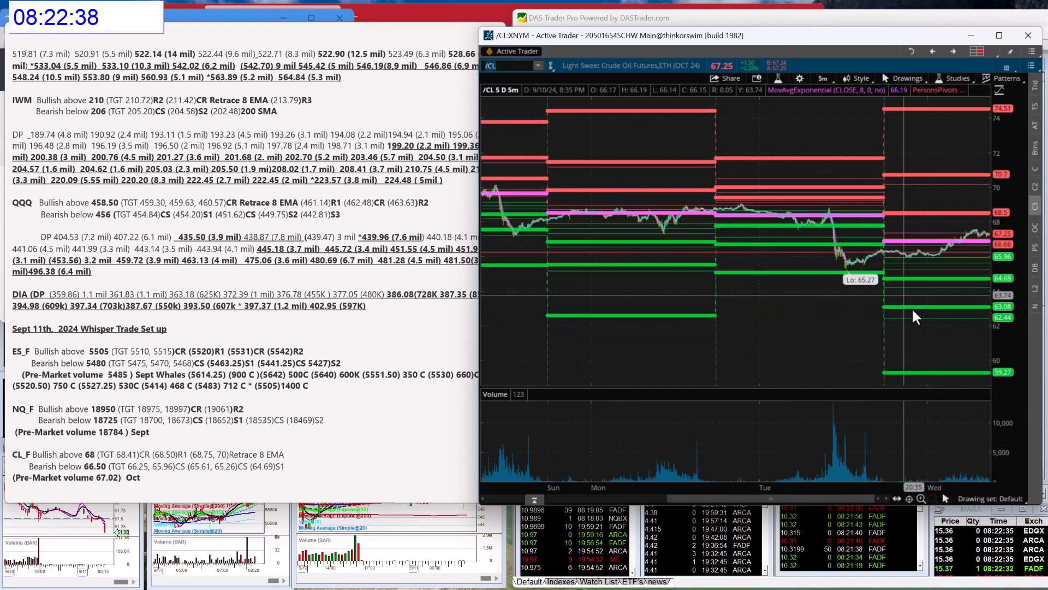
mouse_move(965, 289)
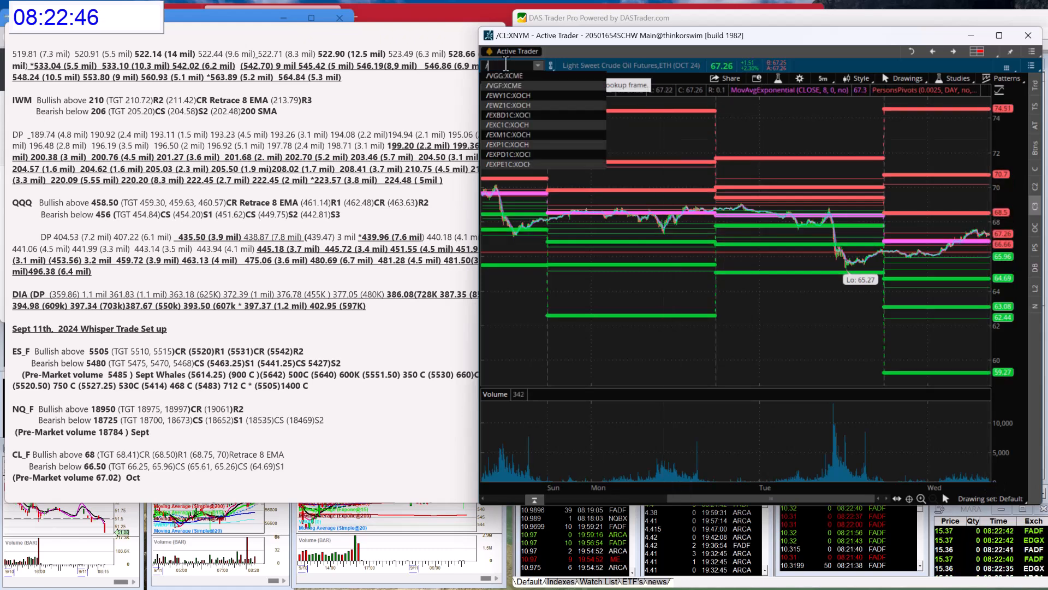
- Scroll through the /GC and /BTC futures charts, then switch the symbol to GME
text(/GC)
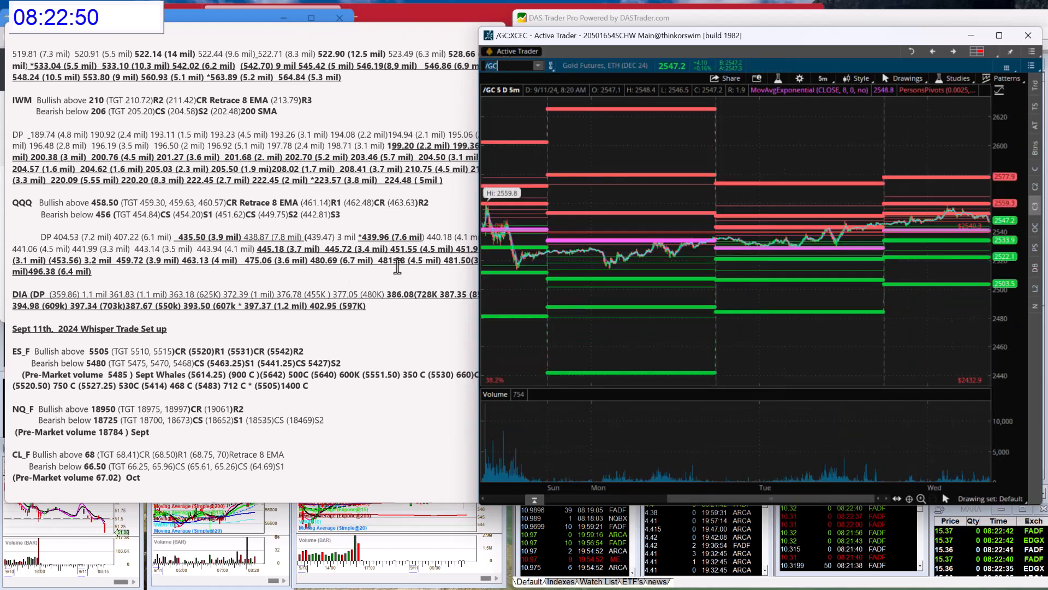
scroll(down, 3)
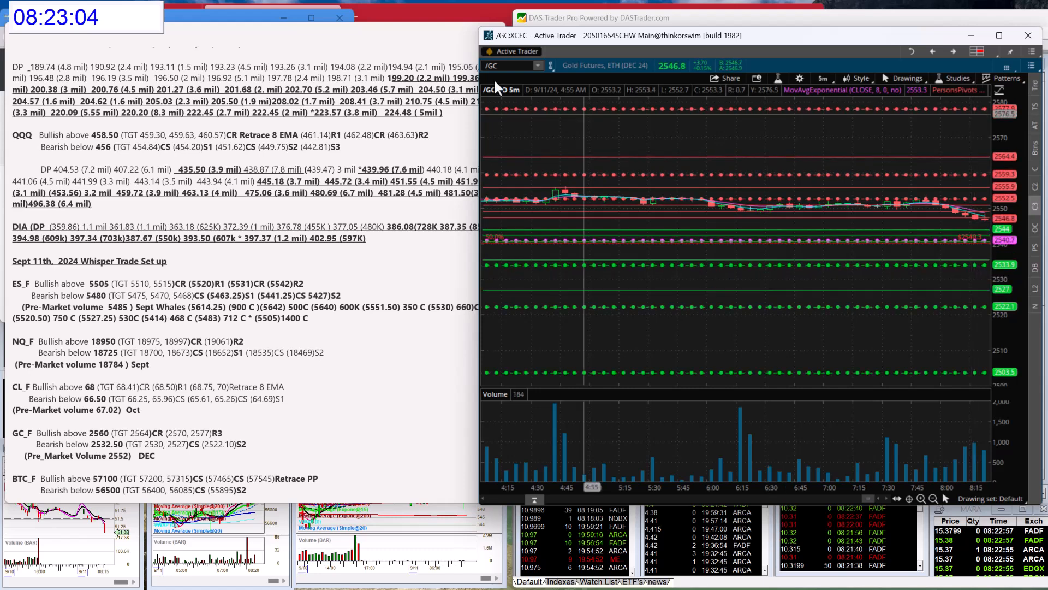
click(512, 66)
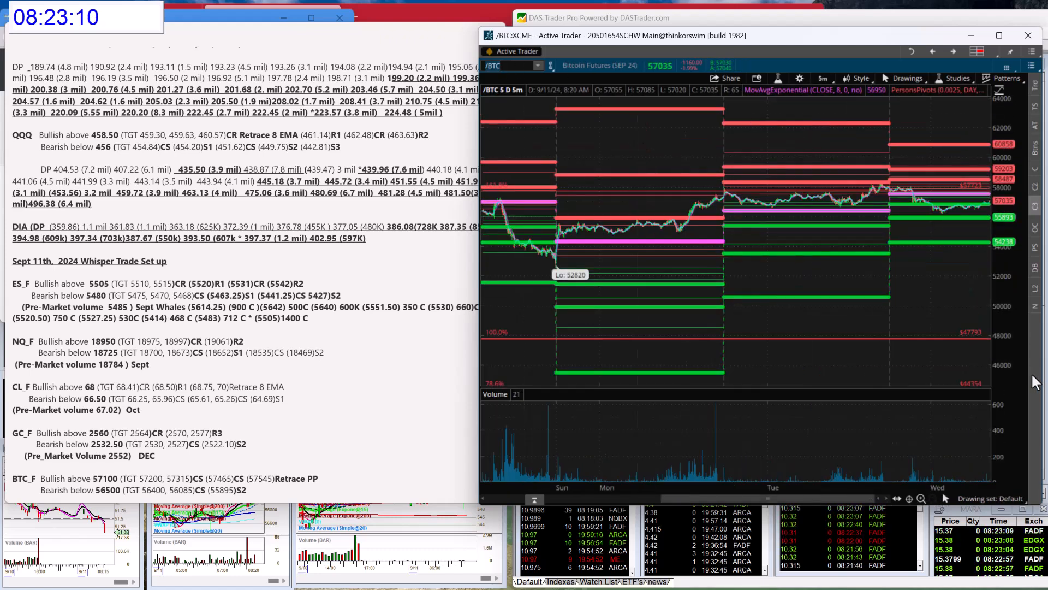
click(922, 498)
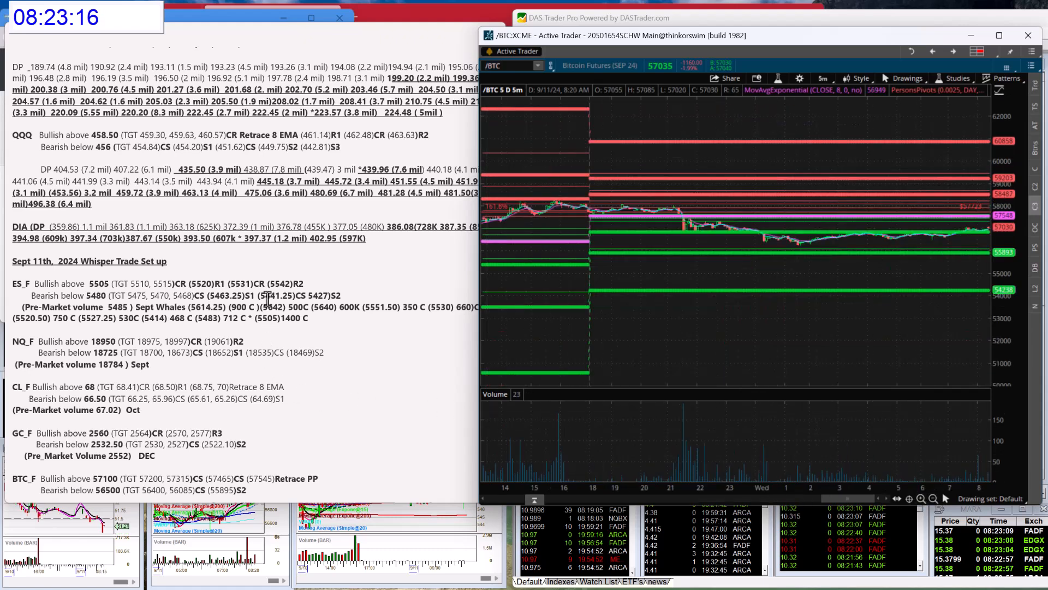
scroll(down, 3)
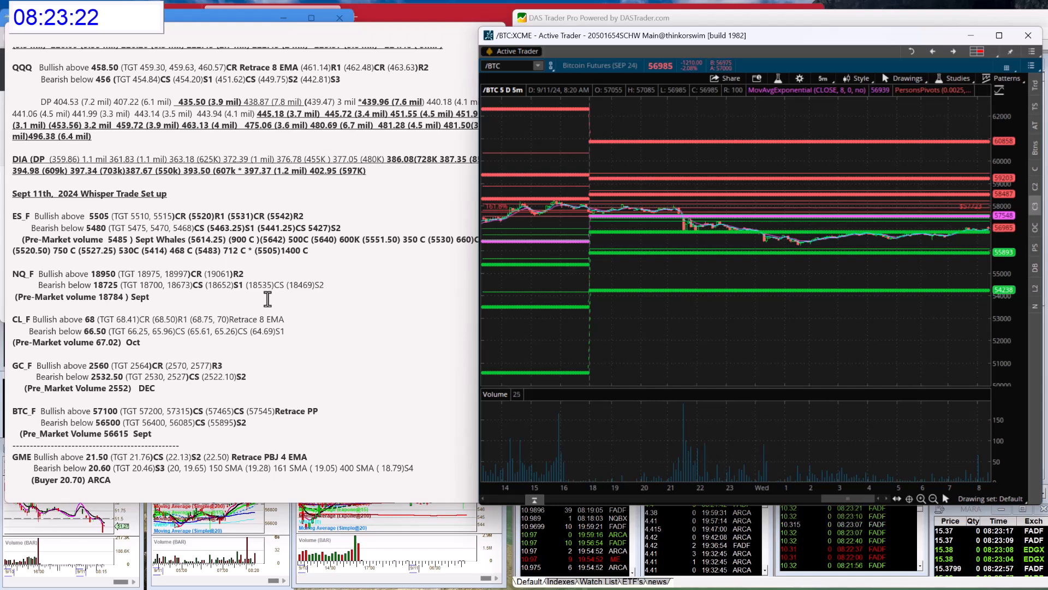
click(498, 65)
text(GME)
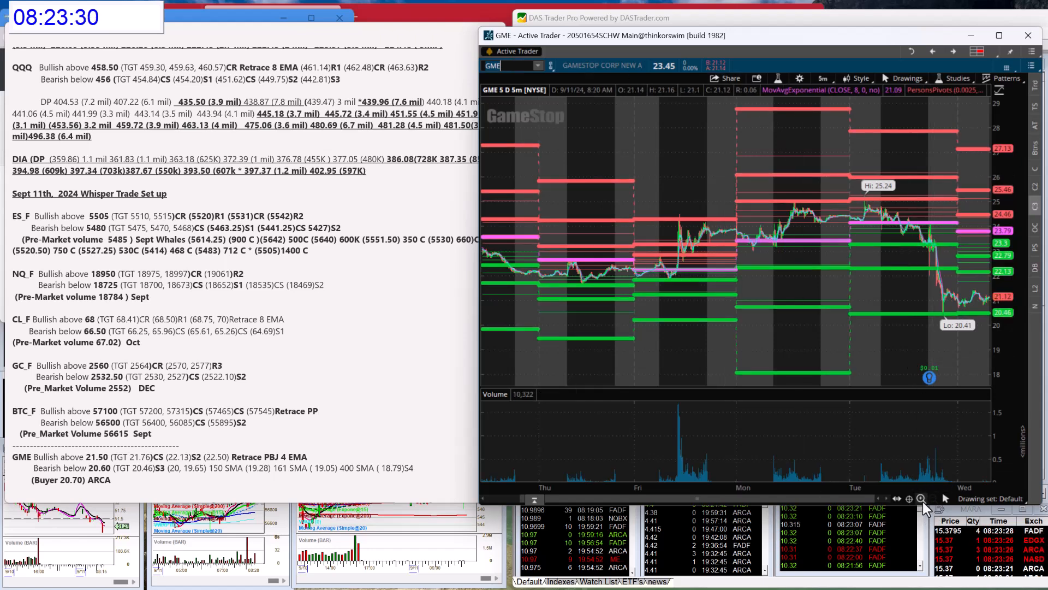
- Zoom into GME's latest session, load NVDA and zoom in, then load TLT
click(920, 498)
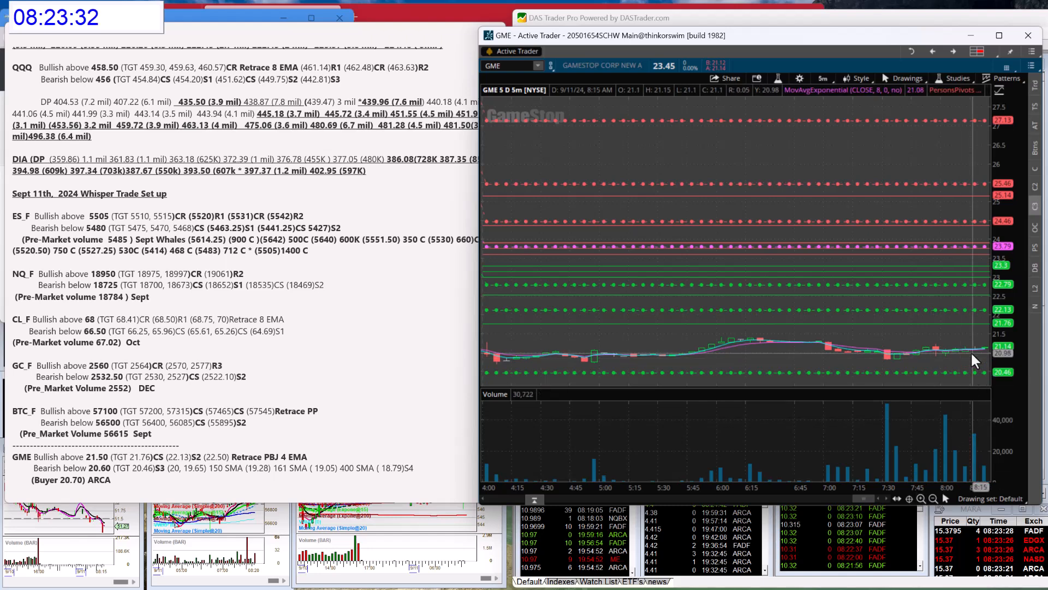
mouse_move(893, 364)
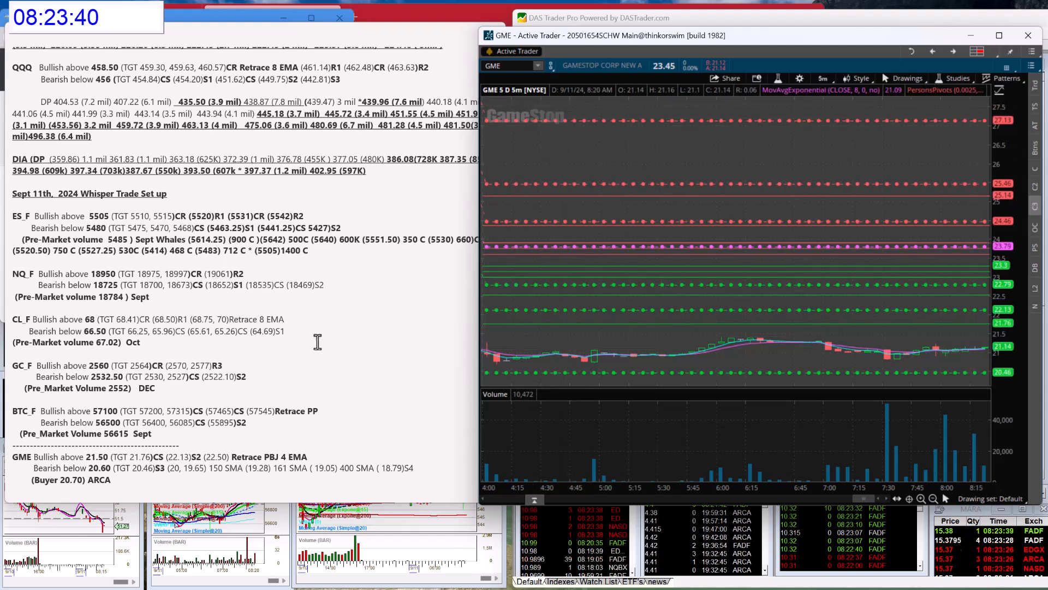
scroll(down, 3)
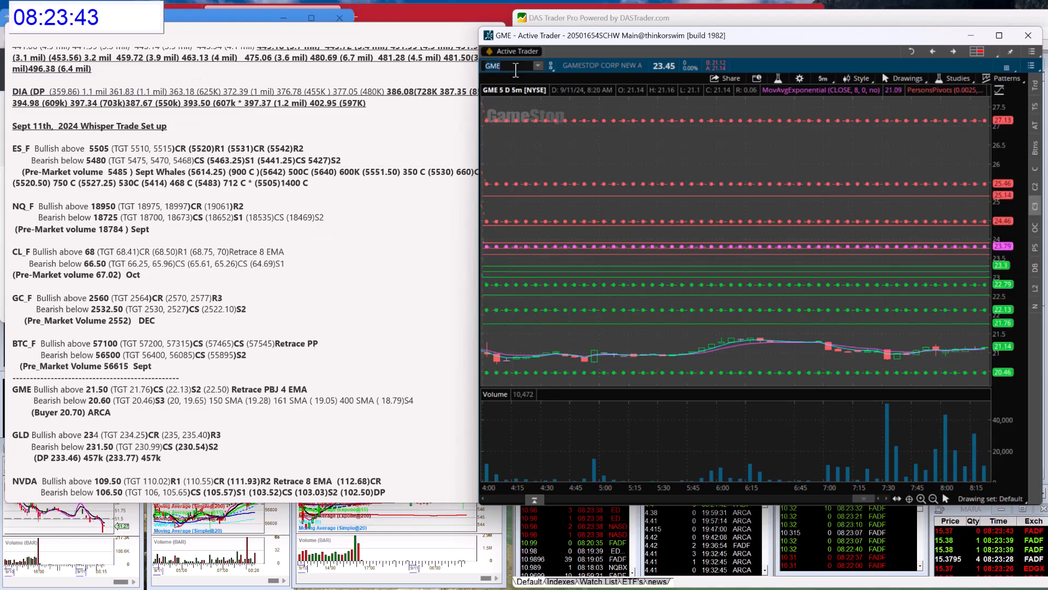
triple_click(492, 65)
text(NVDA)
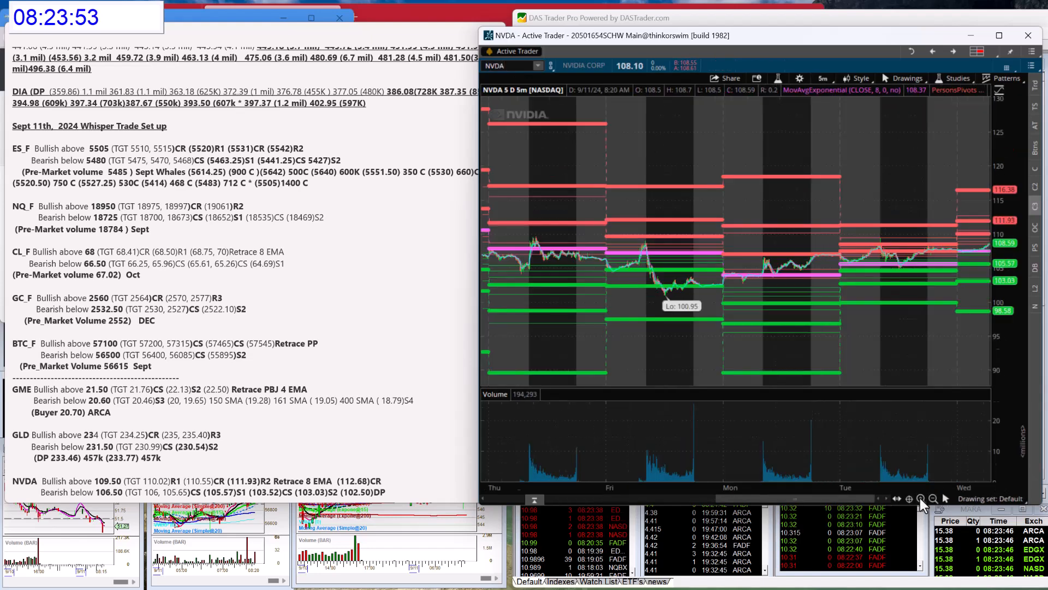
click(921, 498)
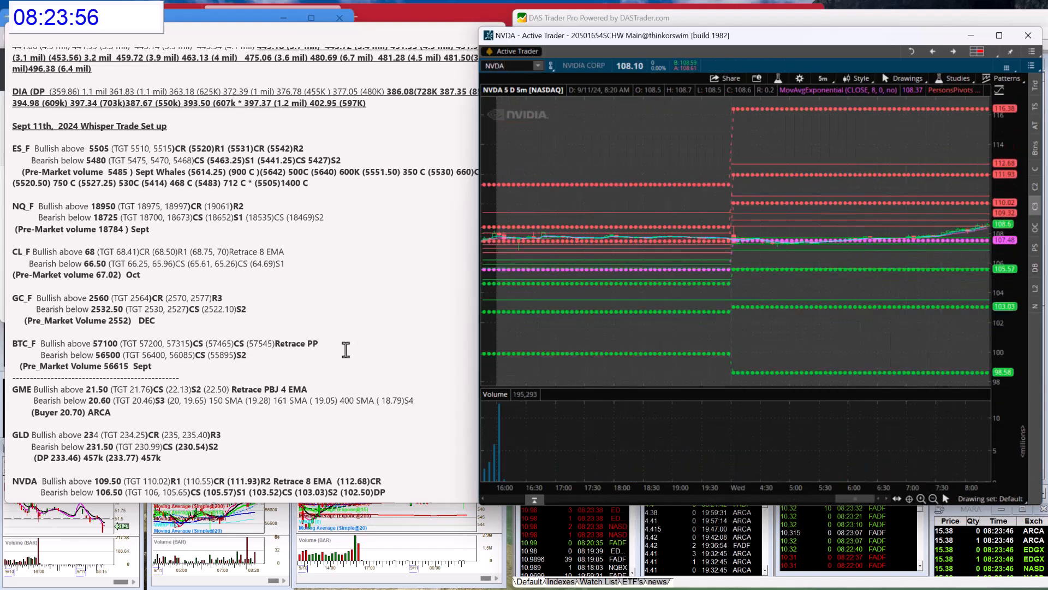
scroll(down, 3)
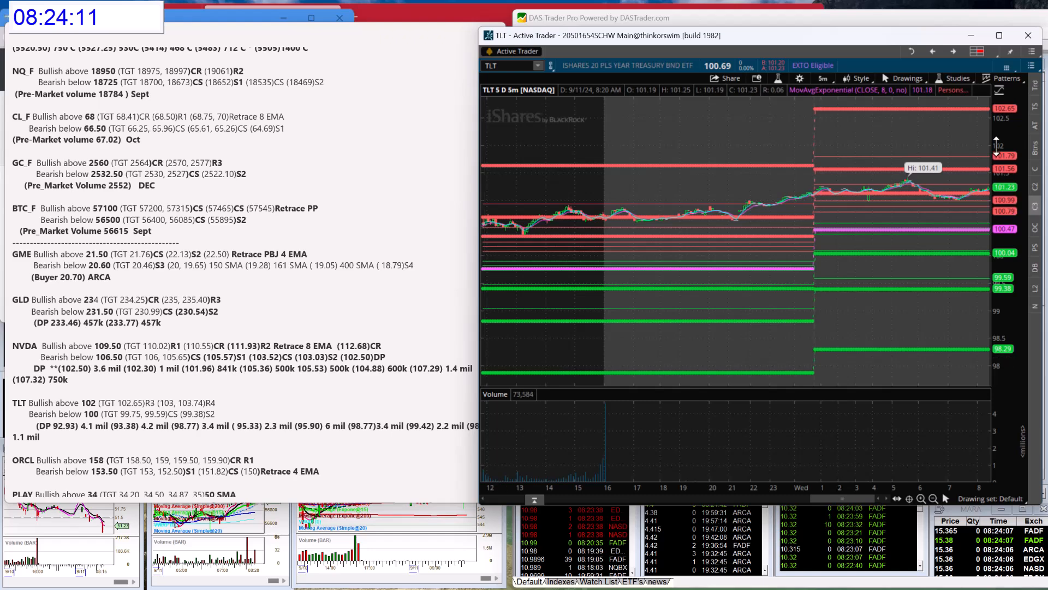
mouse_move(977, 170)
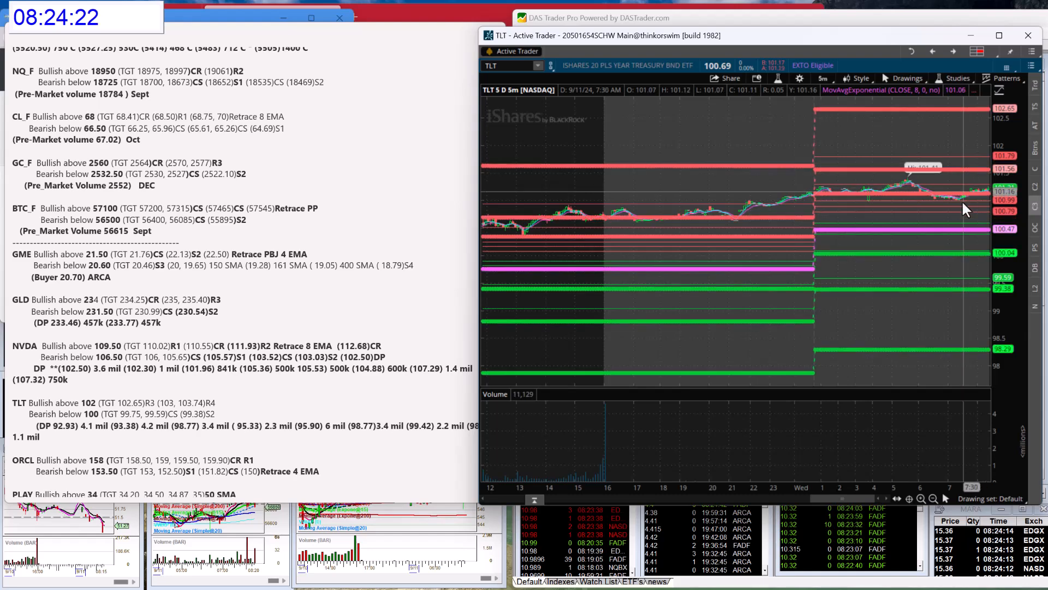
- Load the ORCL then PLAY 5-day charts, then bring up DAS Trader Pro's SPY charts
click(509, 65)
text(ORCL)
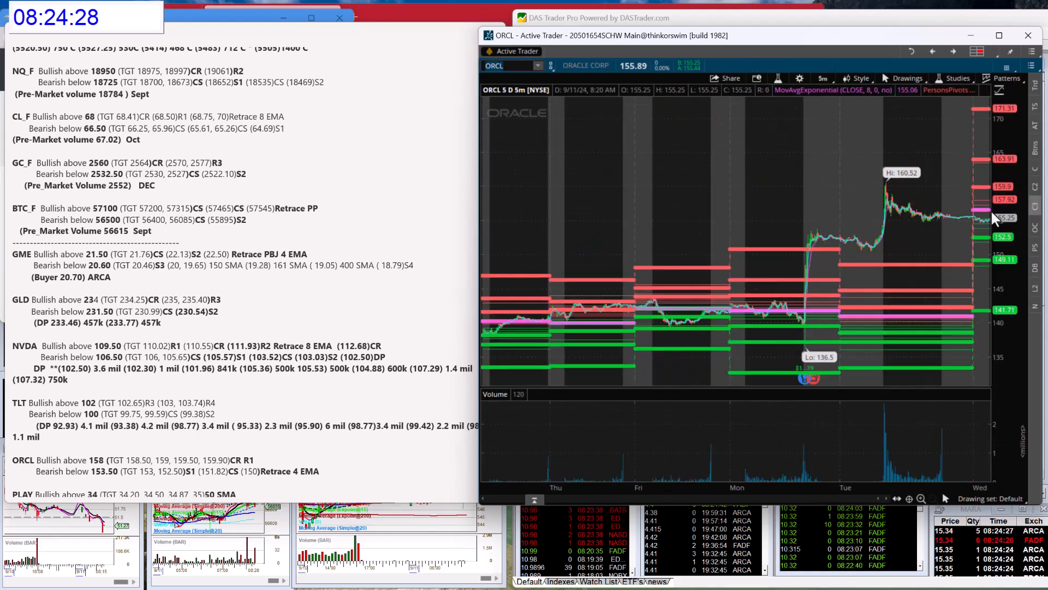
mouse_move(987, 226)
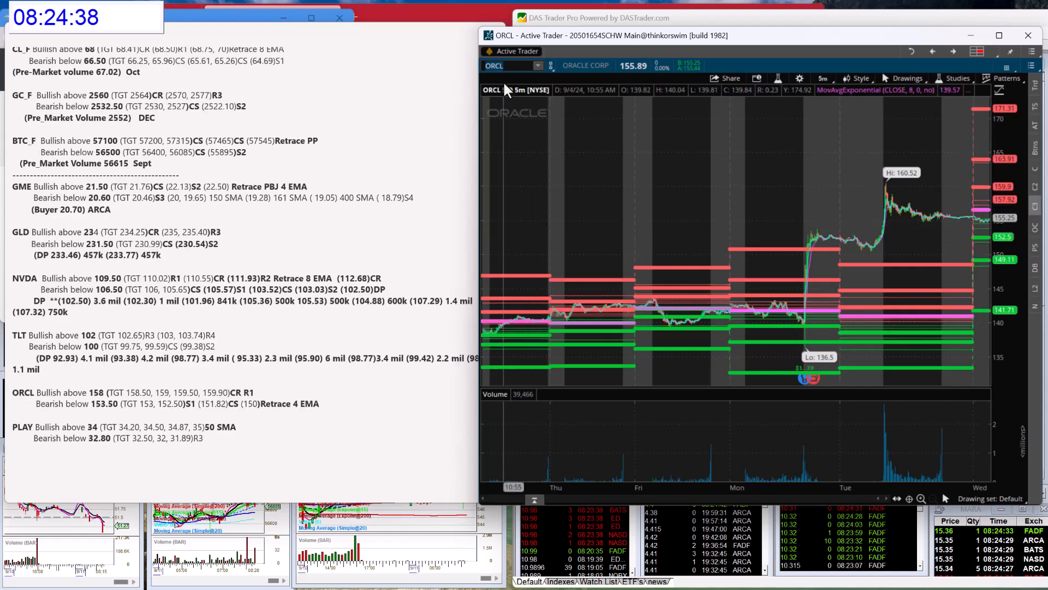
click(509, 66)
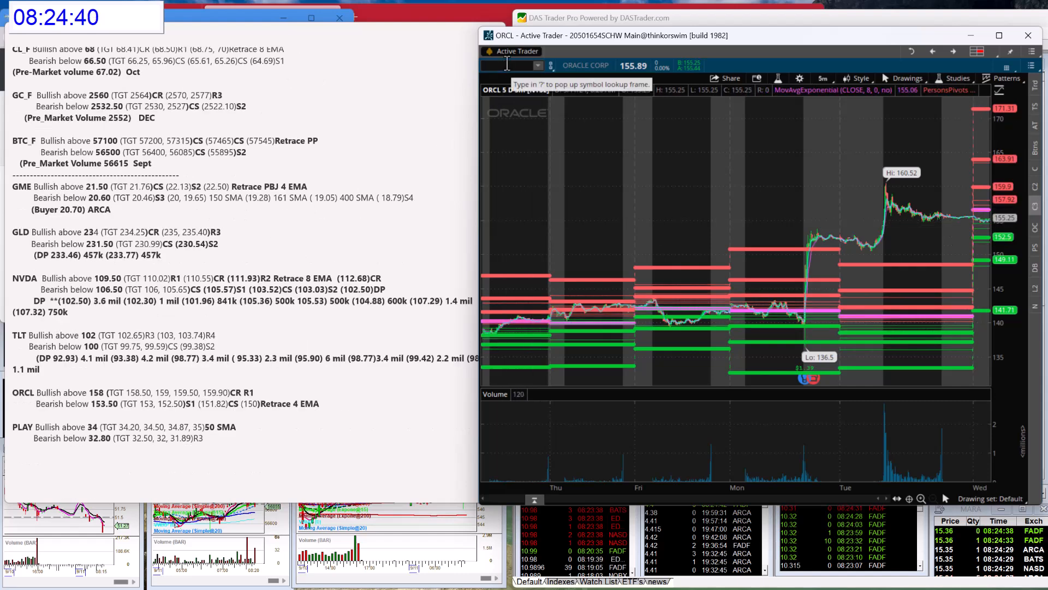
text(PLAY)
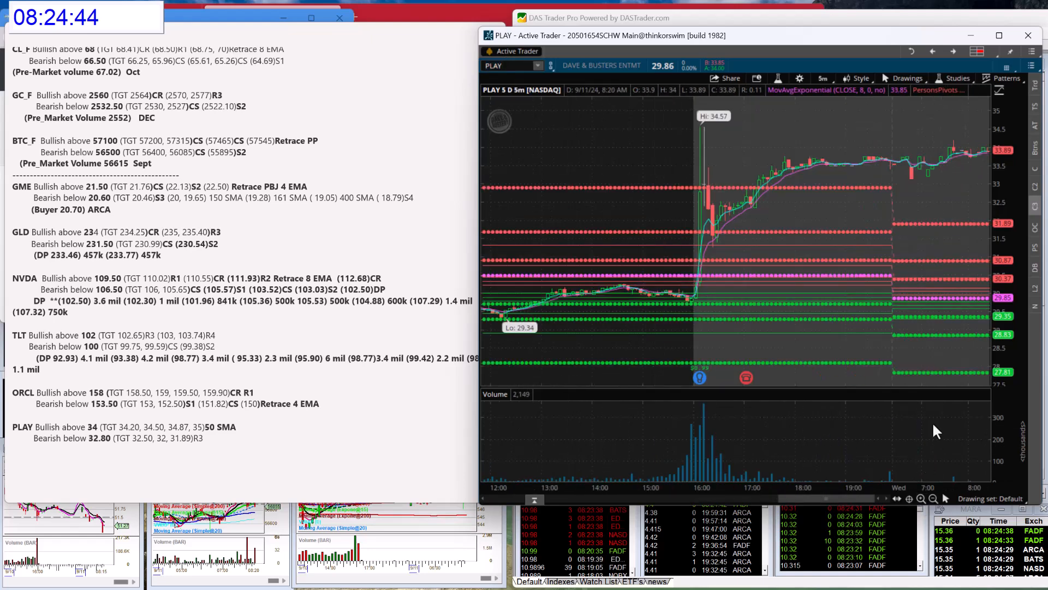
mouse_move(993, 145)
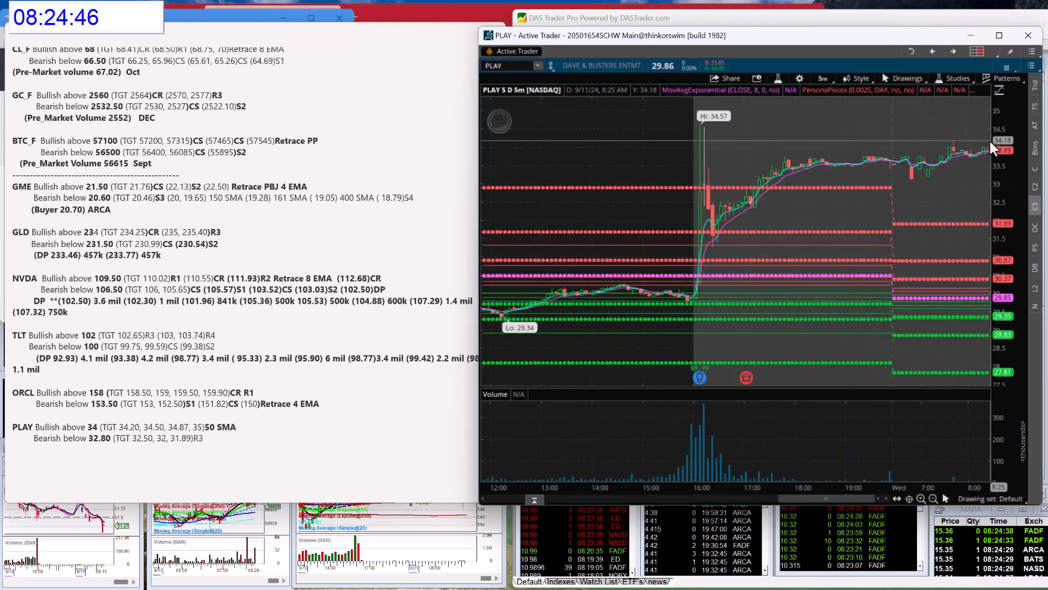
mouse_move(990, 182)
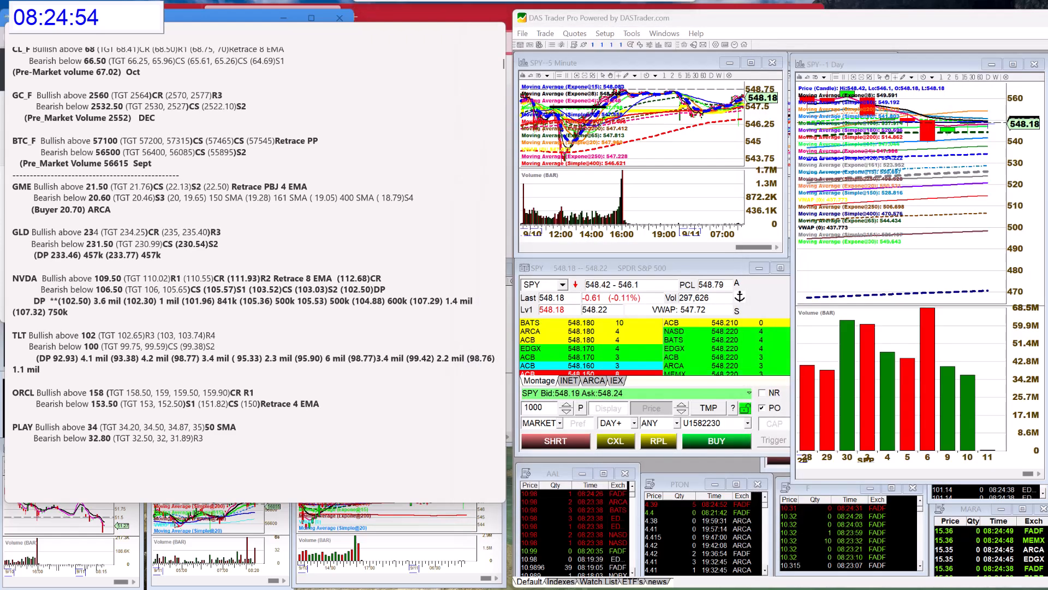
scroll(up, 3)
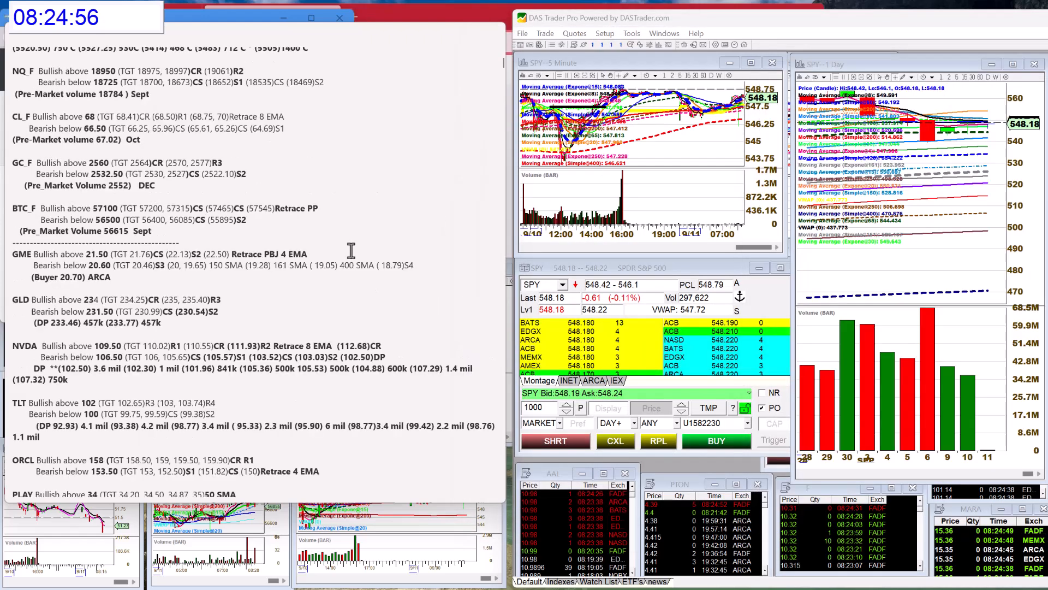